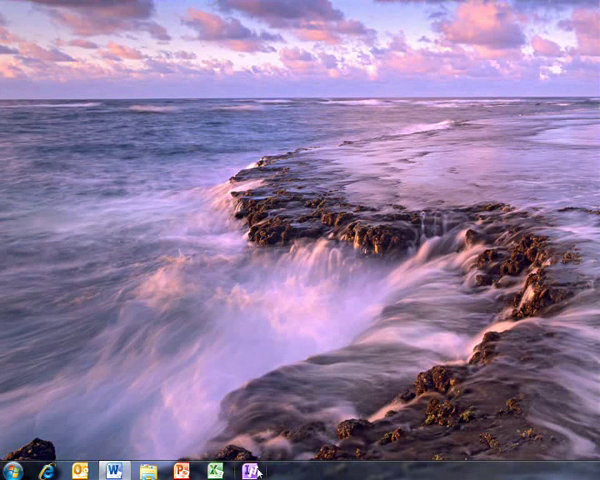
Launch Microsoft InfoPath Designer 2010 from its taskbar icon.
left_click(251, 468)
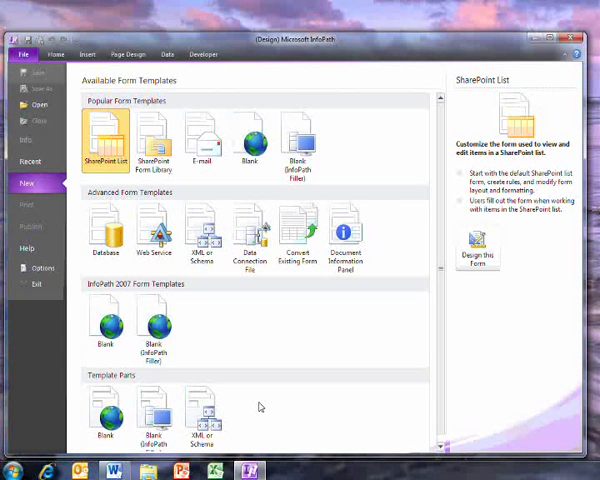
Choose the Blank form template under Popular Form Templates and start designing it.
left_click(155, 325)
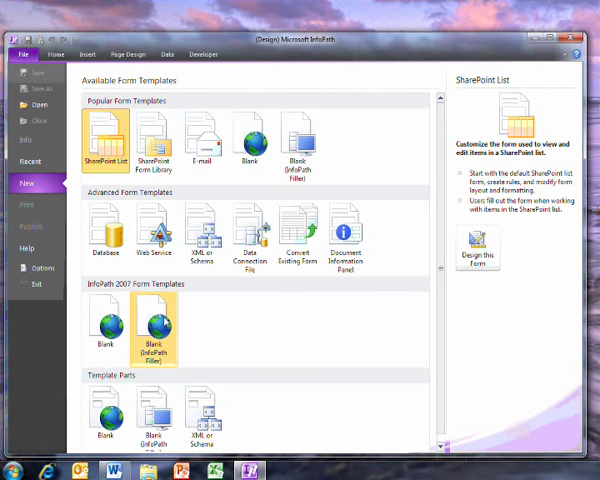
left_click(104, 335)
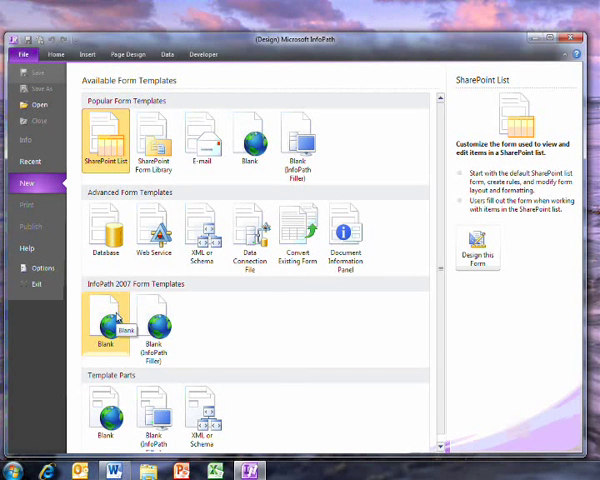
left_click(249, 138)
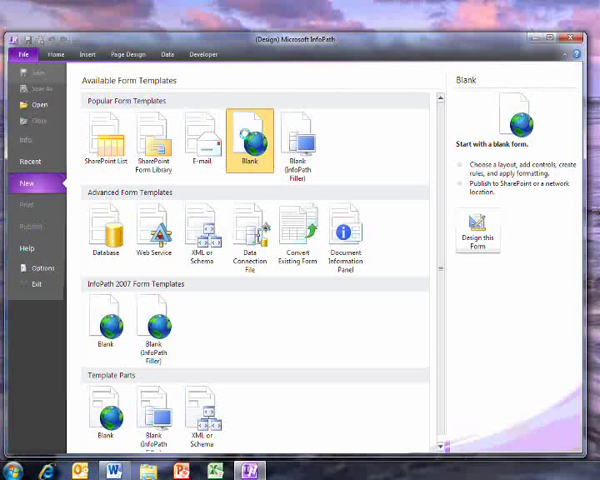
left_click(479, 231)
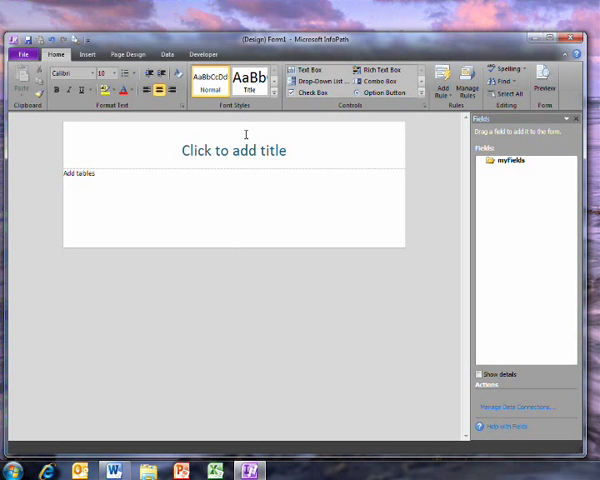
Enter 'Introduction to InfoPath 2010' in the form's title placeholder.
left_click(235, 150)
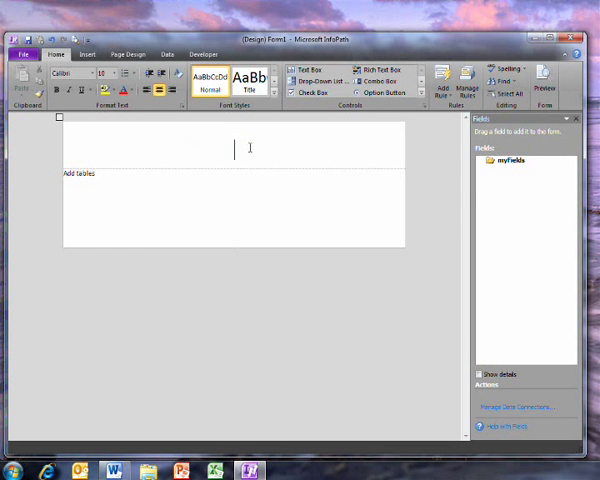
type("Introduction to InfoPath 2010")
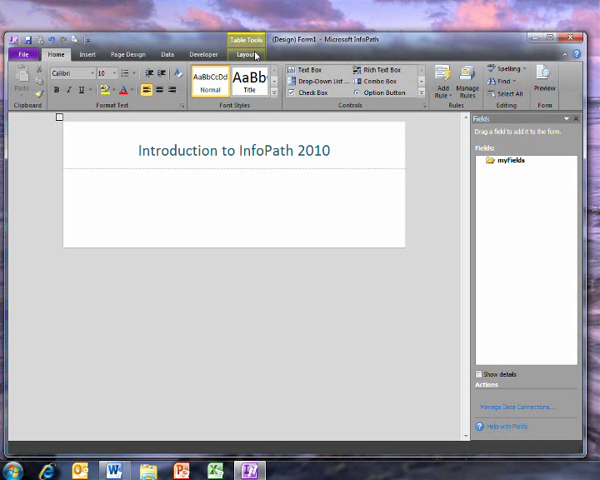
Split the body below the title into a grid and draw extra uneven cell borders.
left_click(67, 178)
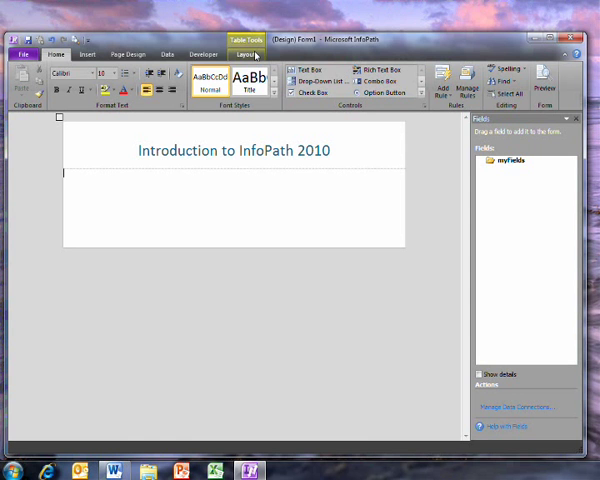
left_click(252, 54)
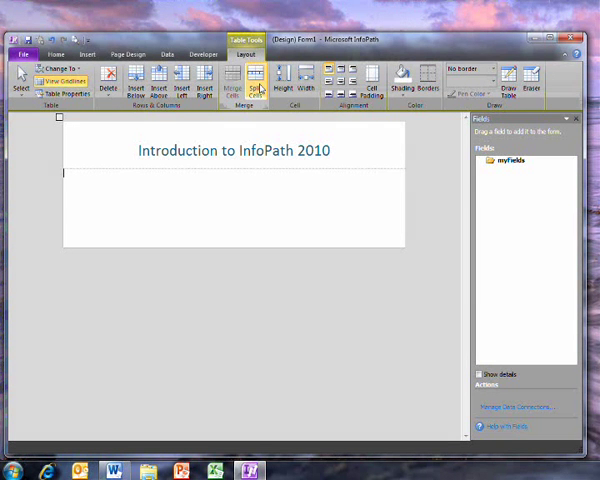
left_click(256, 78)
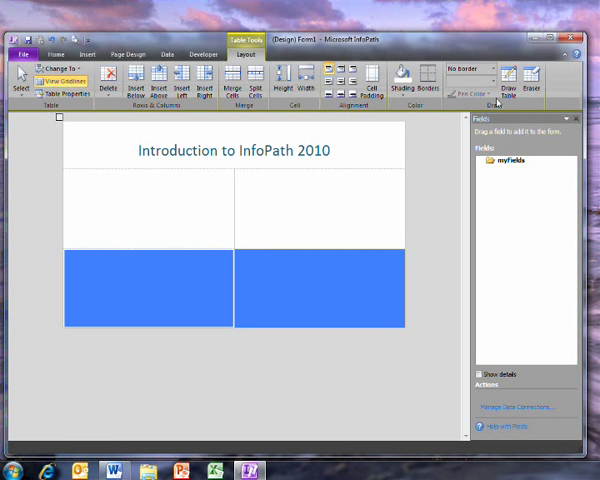
left_click(513, 78)
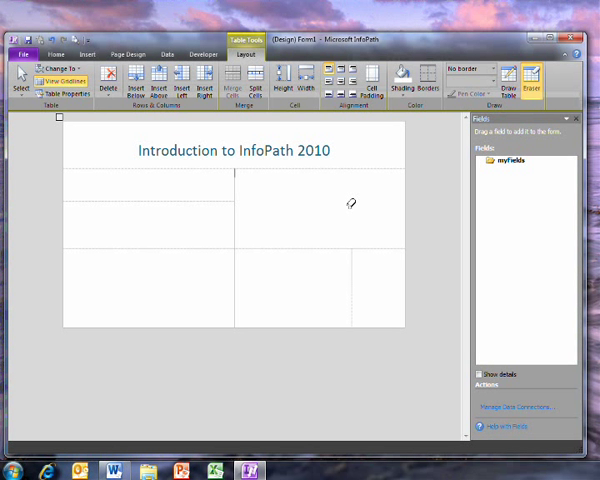
mouse_move(285, 150)
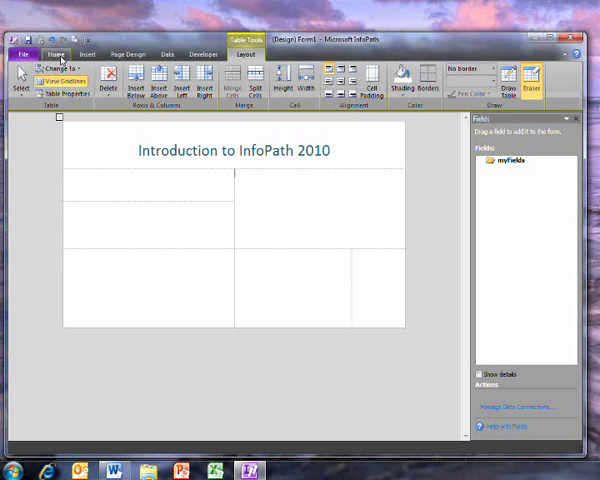
Browse the Home tab Controls gallery to review the available form controls.
left_click(61, 54)
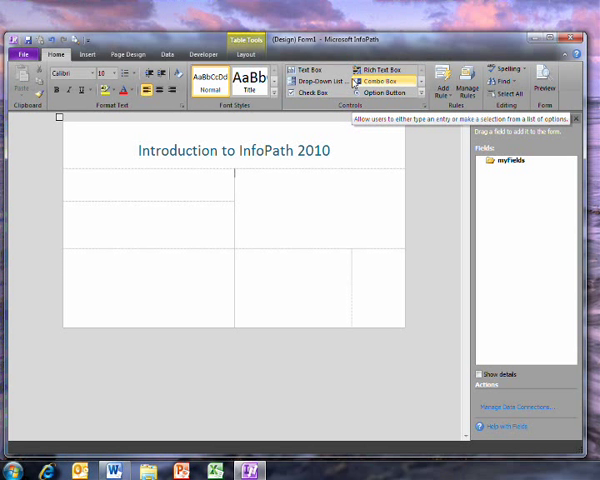
mouse_move(305, 70)
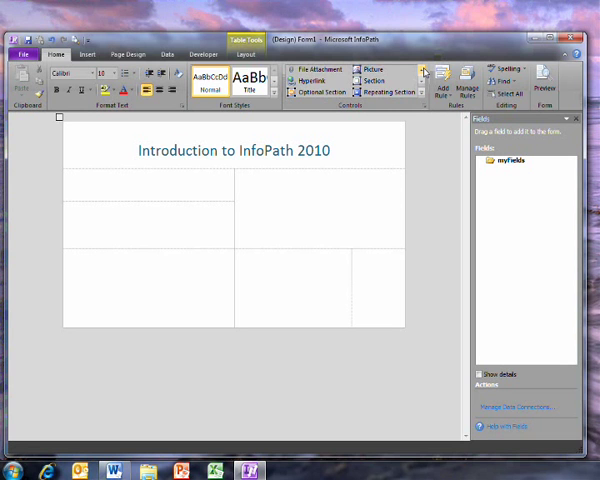
left_click(424, 70)
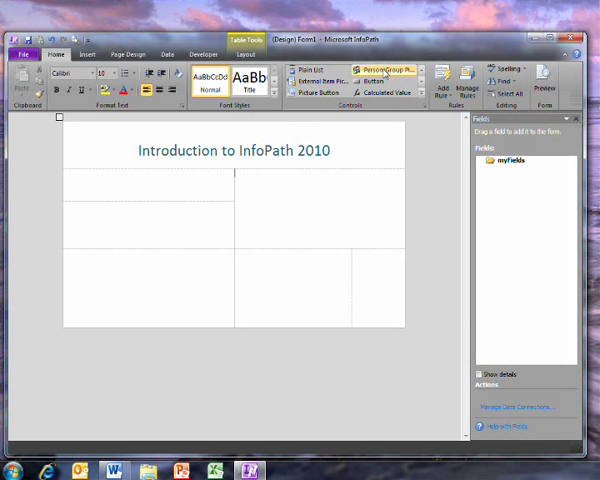
mouse_move(388, 67)
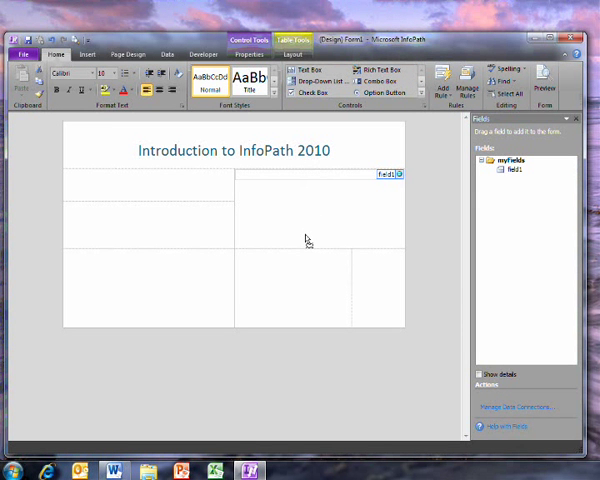
mouse_move(206, 190)
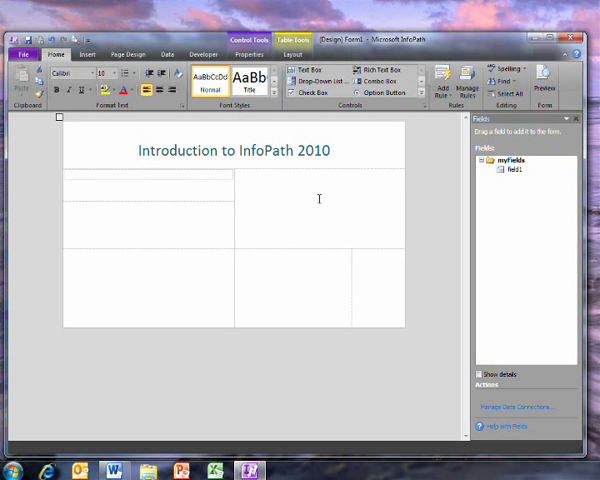
Insert a control into the table's top-right cell.
left_click(314, 81)
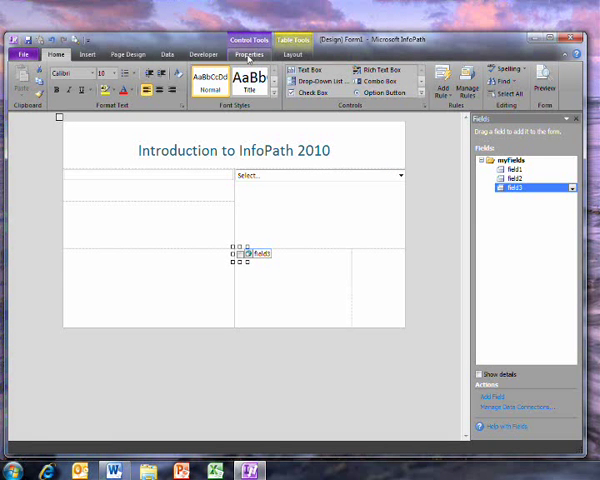
Name the check box field Check_box and type 'This is some text' into a cell.
left_click(248, 53)
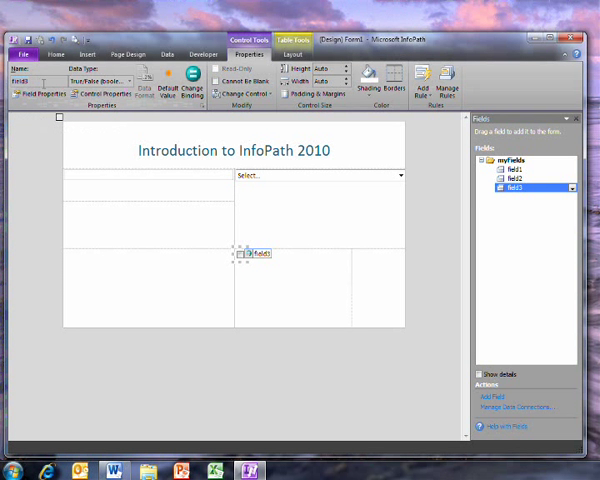
type("Che")
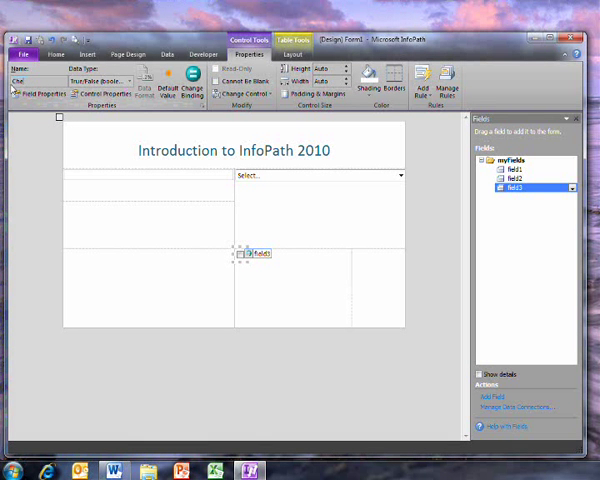
type("Check_box")
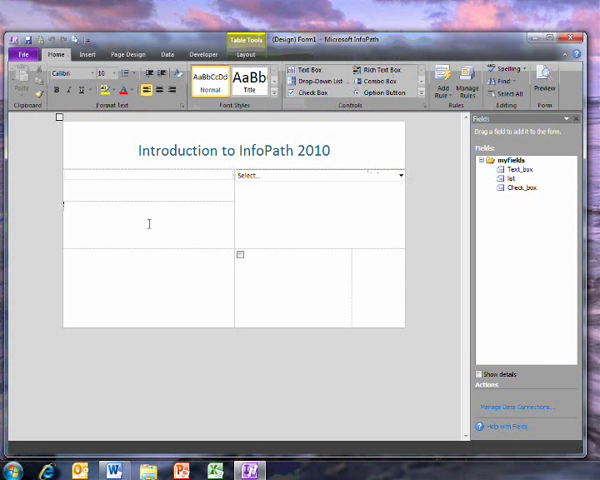
type("This is some text")
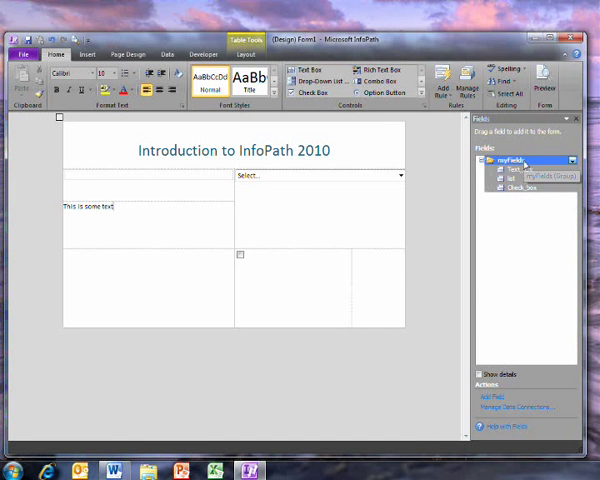
Add the Hidden_field field through the Add Field or Group dialog.
left_click(490, 385)
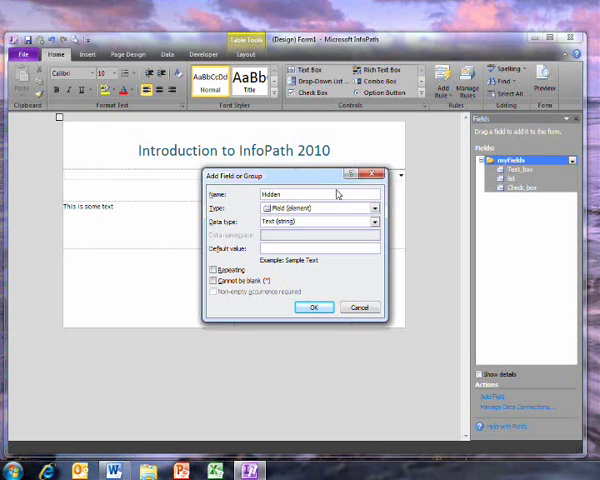
left_click(314, 307)
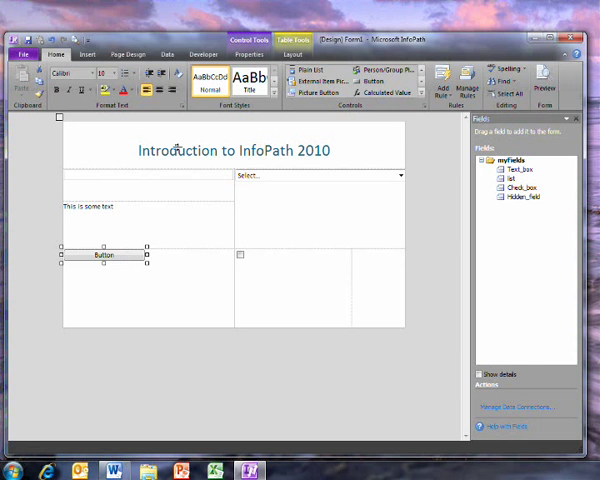
Set the button's Action property to Submit.
left_click(249, 54)
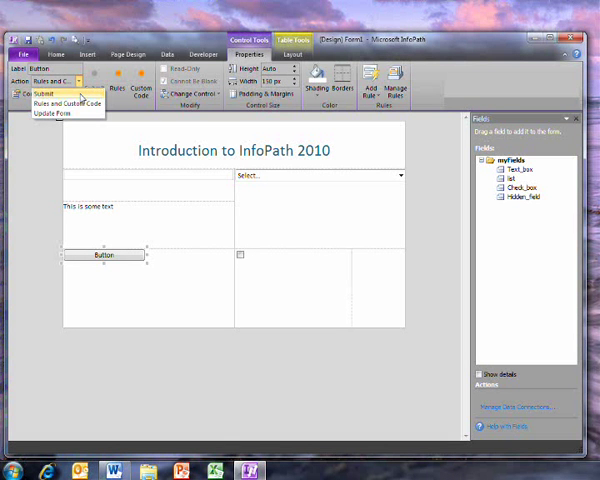
left_click(40, 93)
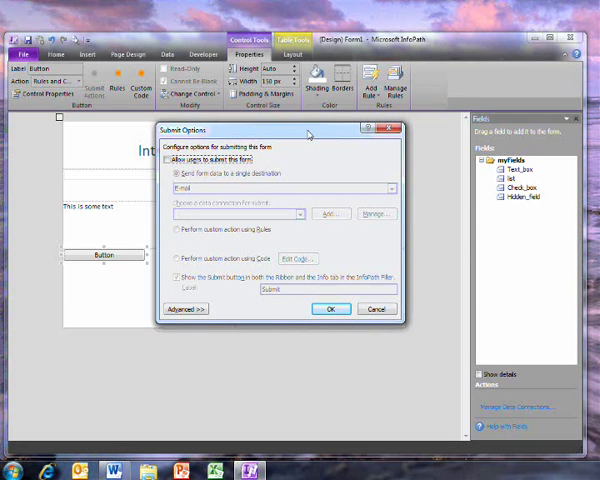
Enable submitting to the SharePoint library at sharepoint.microsoft.com/ via the 'Main submit' connection.
left_click(168, 159)
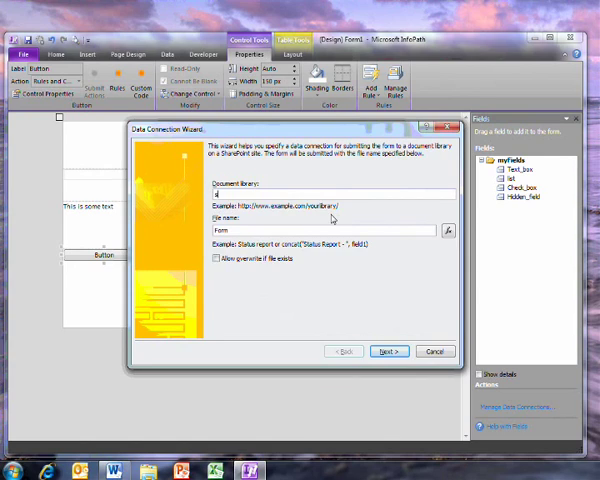
type("sharepoint.microsoft.com/")
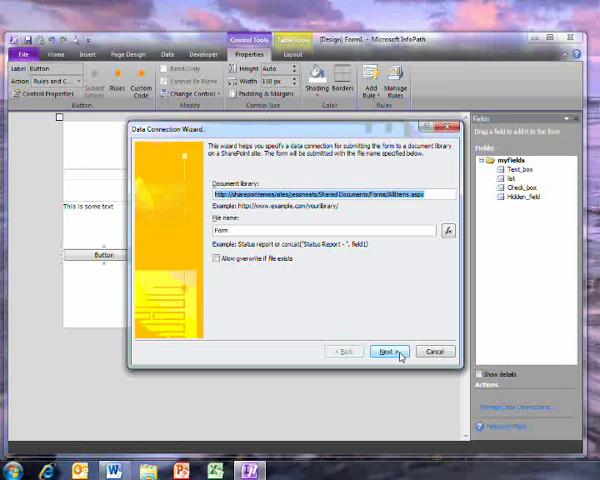
left_click(388, 351)
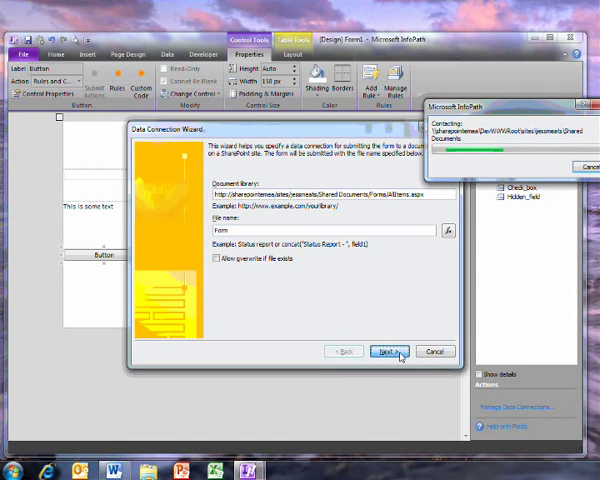
left_click(373, 351)
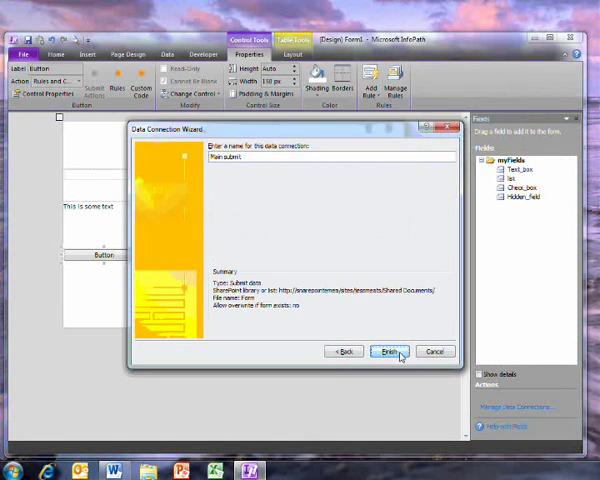
left_click(389, 351)
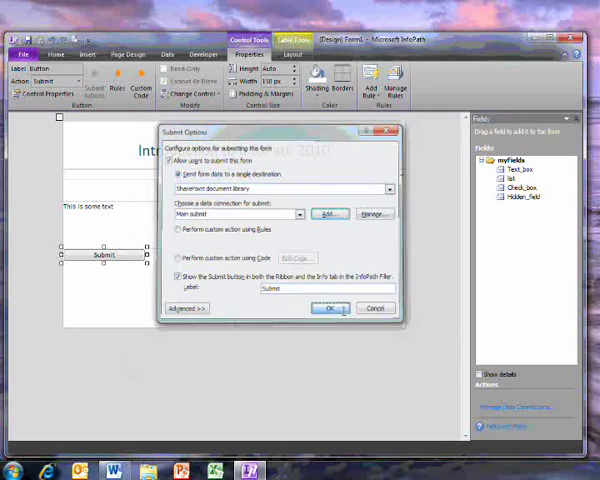
left_click(328, 308)
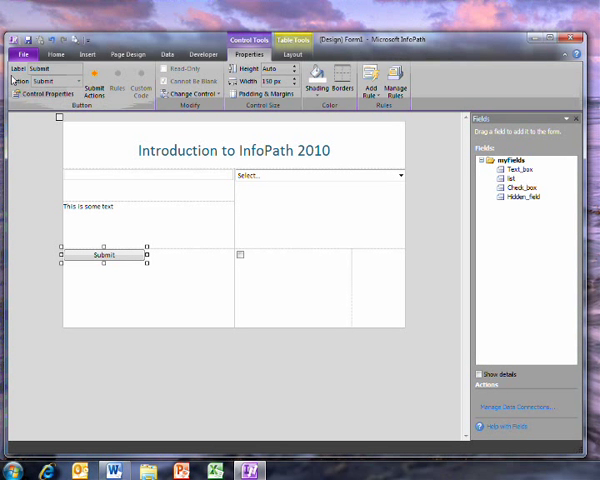
Save the template as 'infopath intro 1' and launch the SharePoint Server Publishing Wizard.
left_click(22, 53)
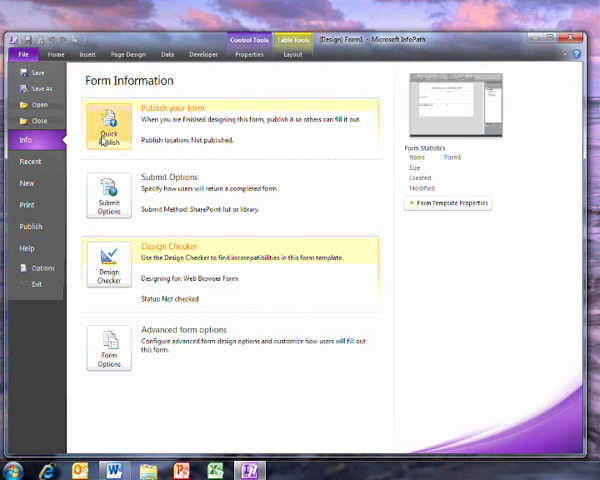
left_click(34, 226)
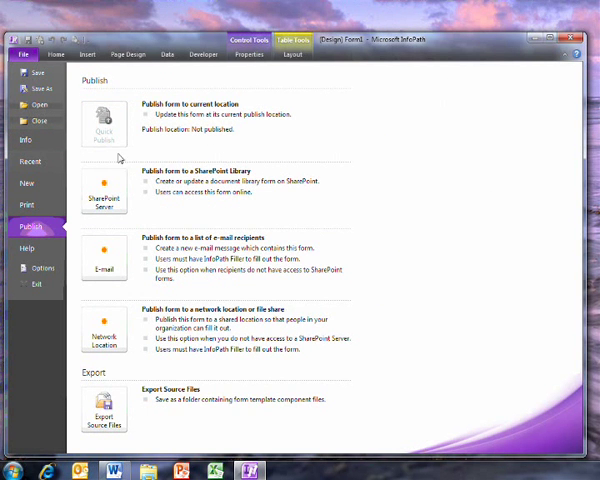
left_click(103, 138)
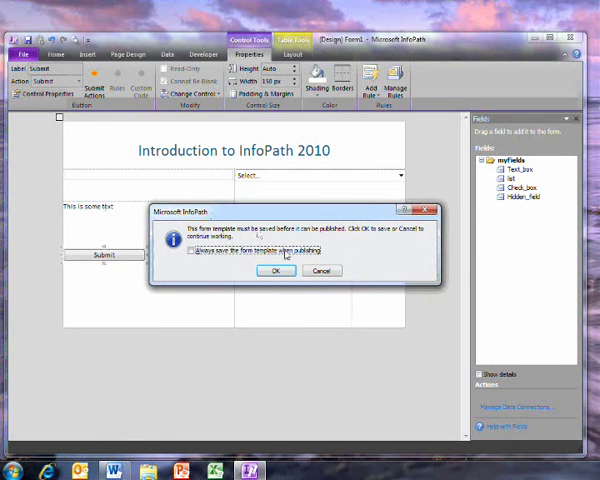
left_click(270, 271)
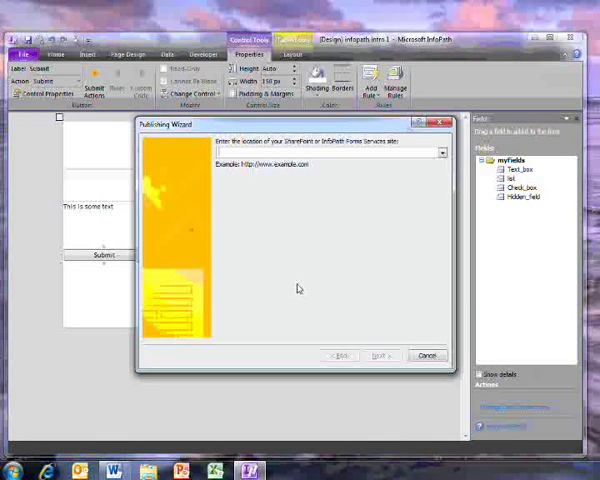
Enter the SharePoint site address and choose to create a new browser-enabled form library.
left_click(442, 153)
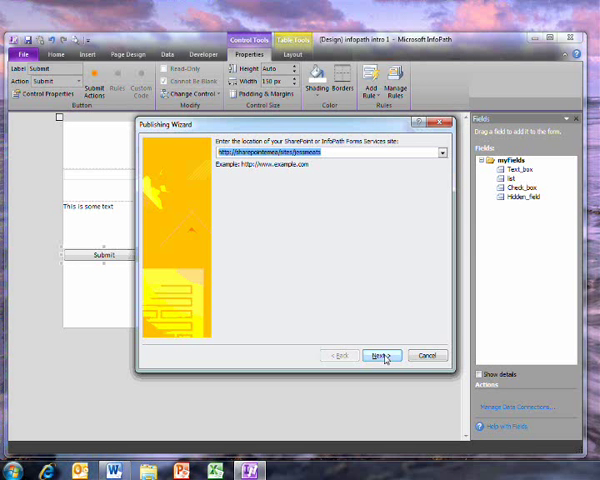
left_click(379, 355)
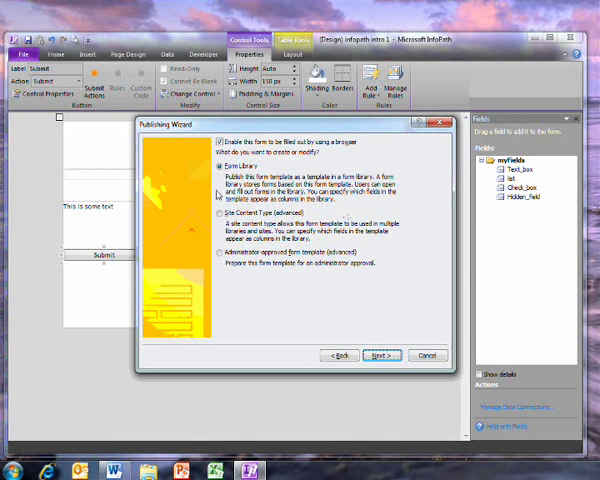
left_click(381, 355)
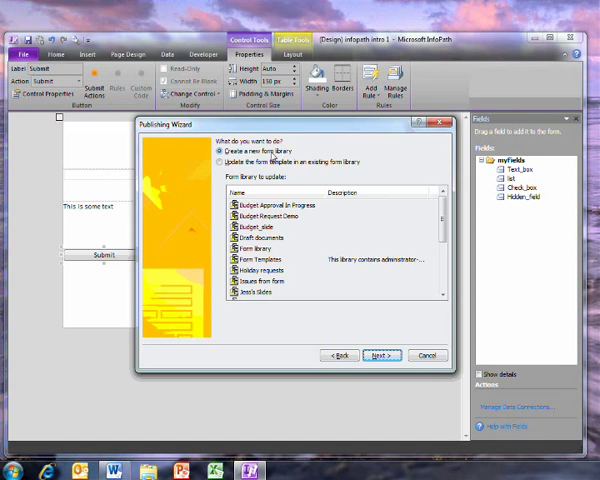
left_click(378, 355)
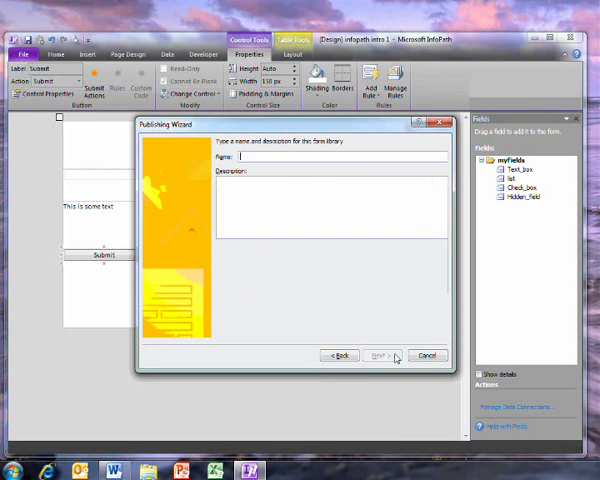
Name the new form library 'introduction', skip promoted columns, and publish.
type("introduc")
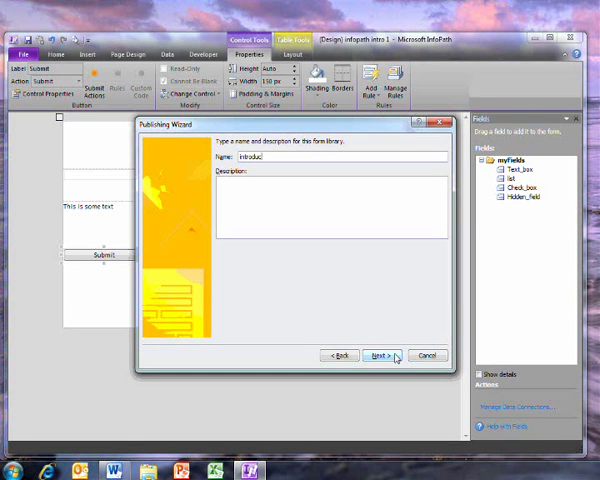
left_click(375, 355)
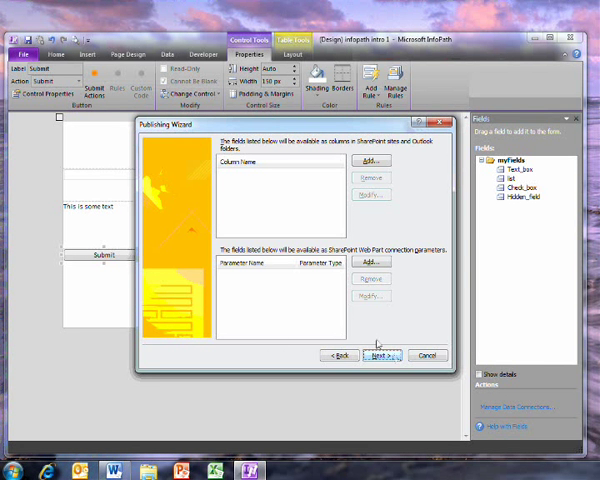
mouse_move(338, 294)
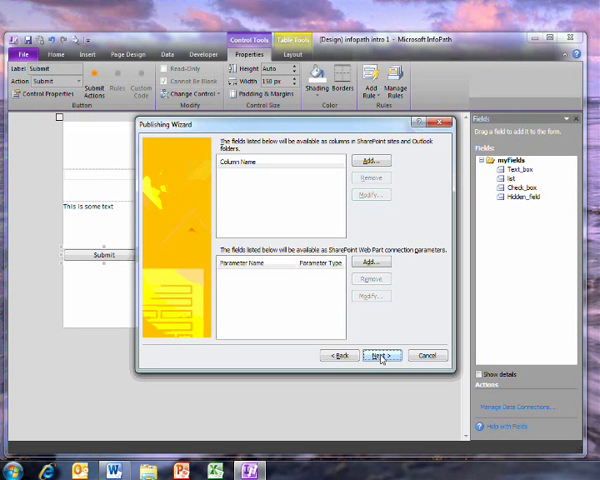
left_click(380, 356)
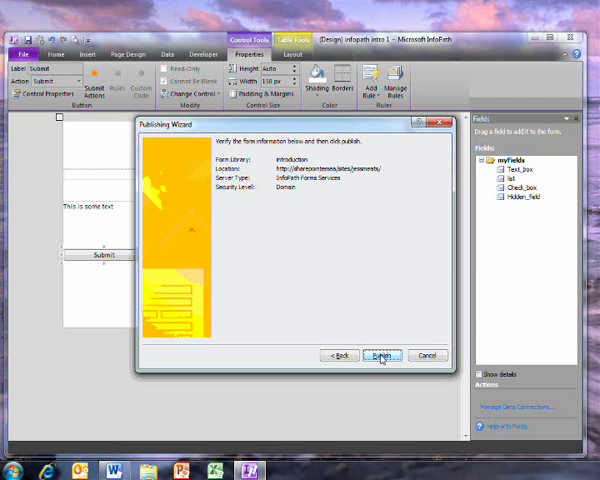
left_click(382, 355)
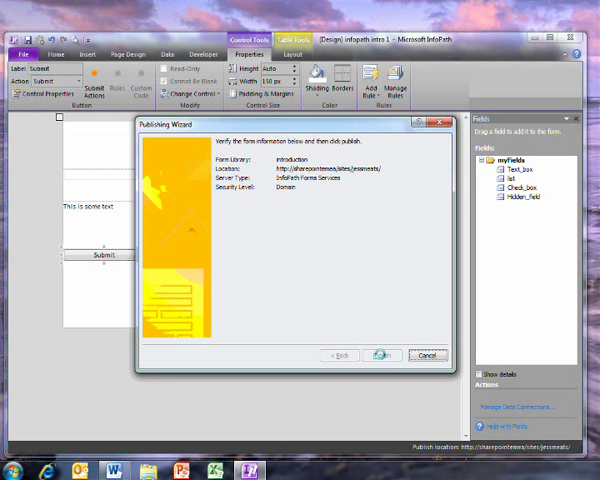